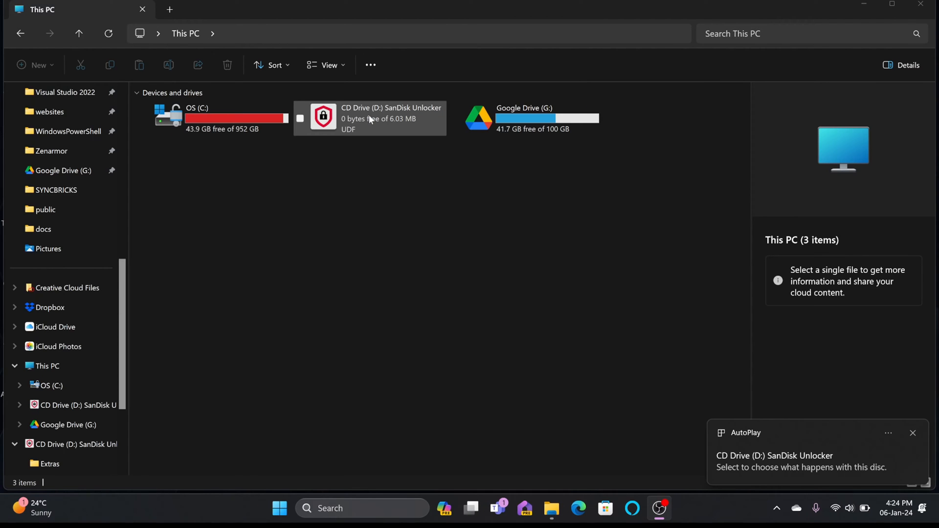
Step: Eject the Extreme SSD via Safely Remove Hardware, leaving USB C NVME (E:) listed
click(370, 118)
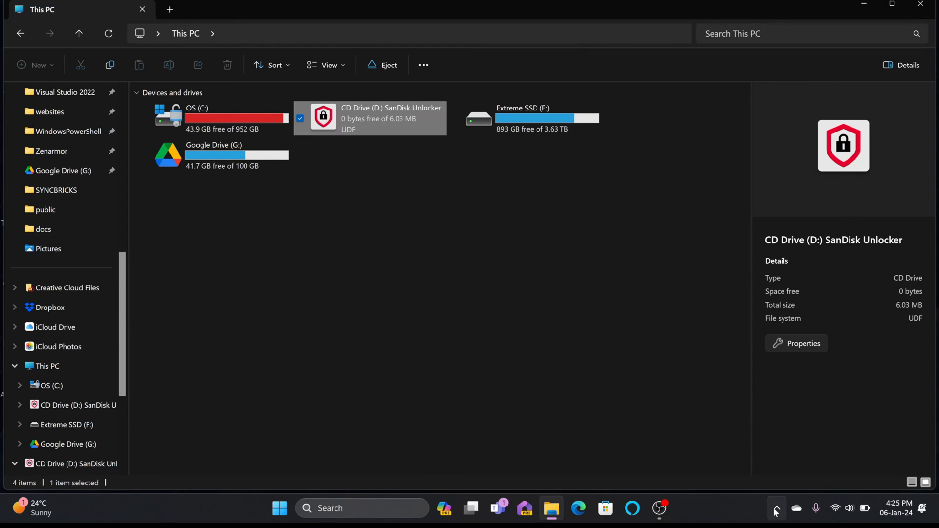
click(776, 512)
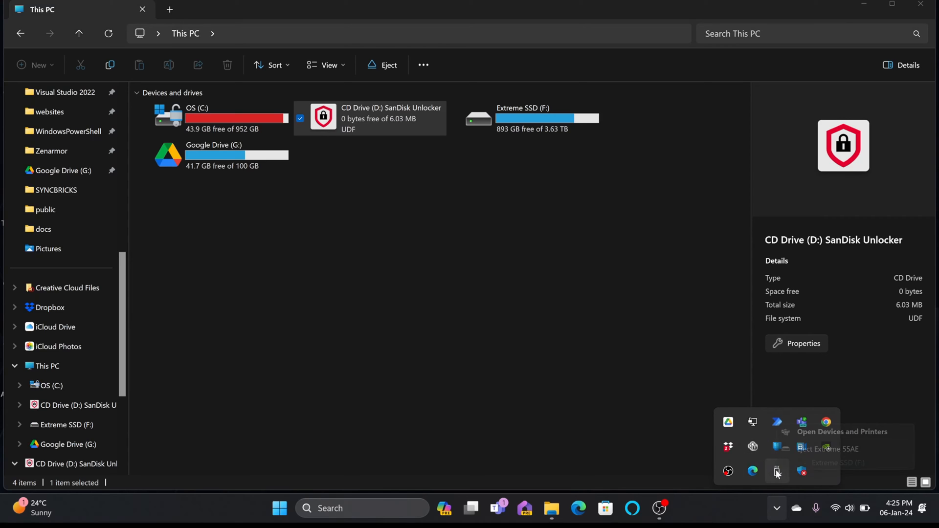
click(527, 299)
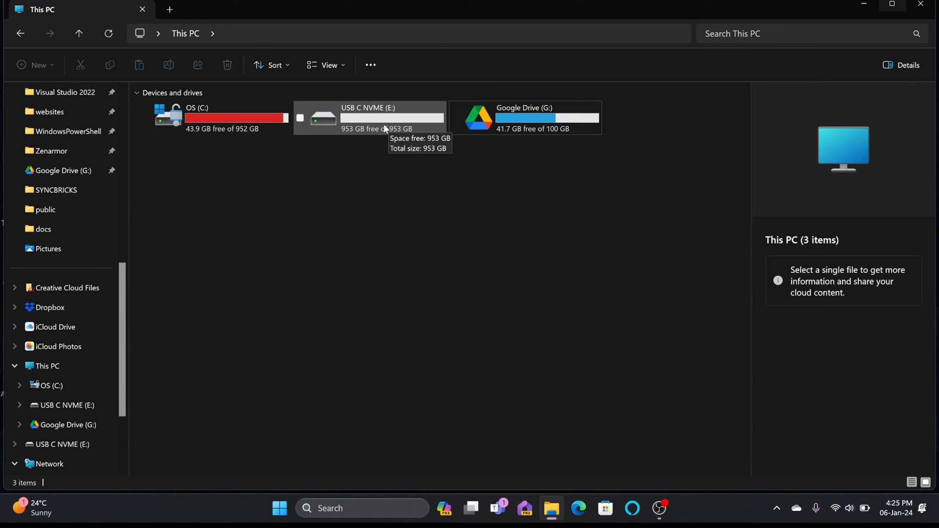
Step: Select USB C NVME (E:) to view its details: NTFS, 953 GB, BitLocker off
click(389, 118)
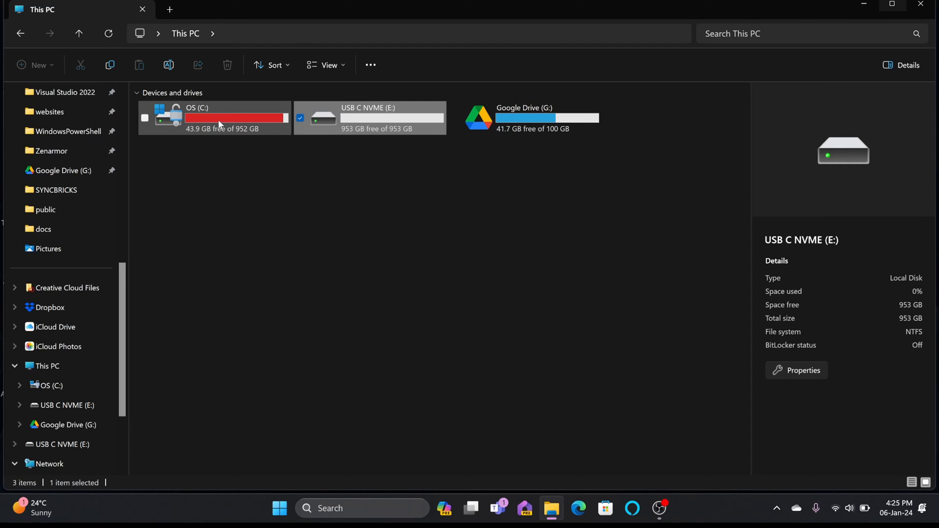
mouse_move(357, 120)
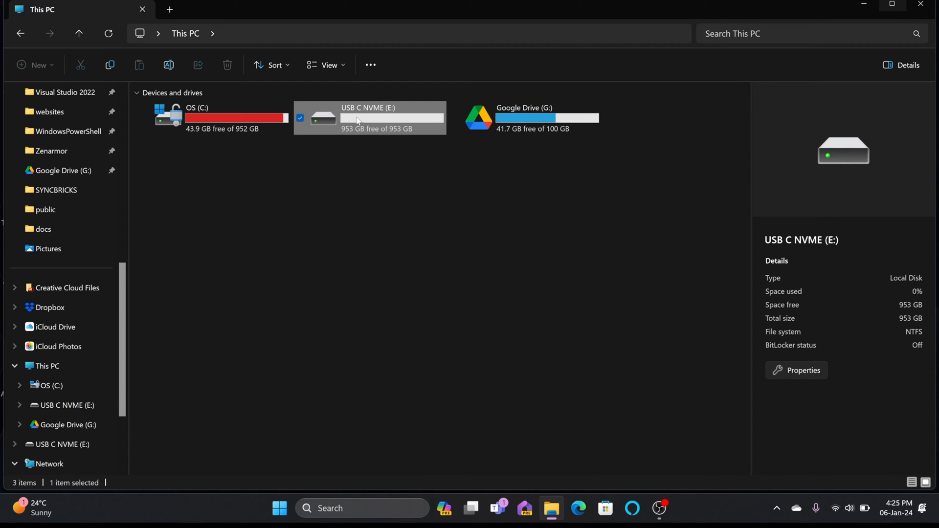
double_click(370, 118)
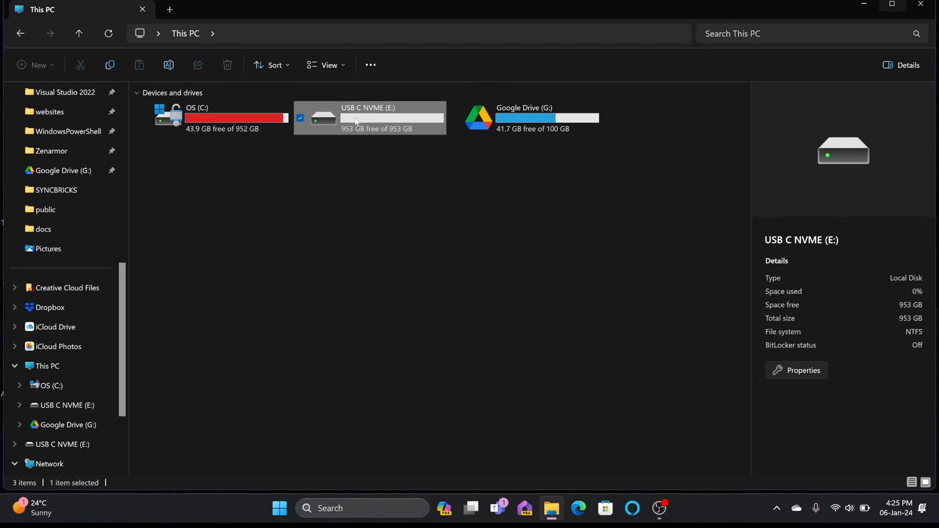
mouse_move(359, 124)
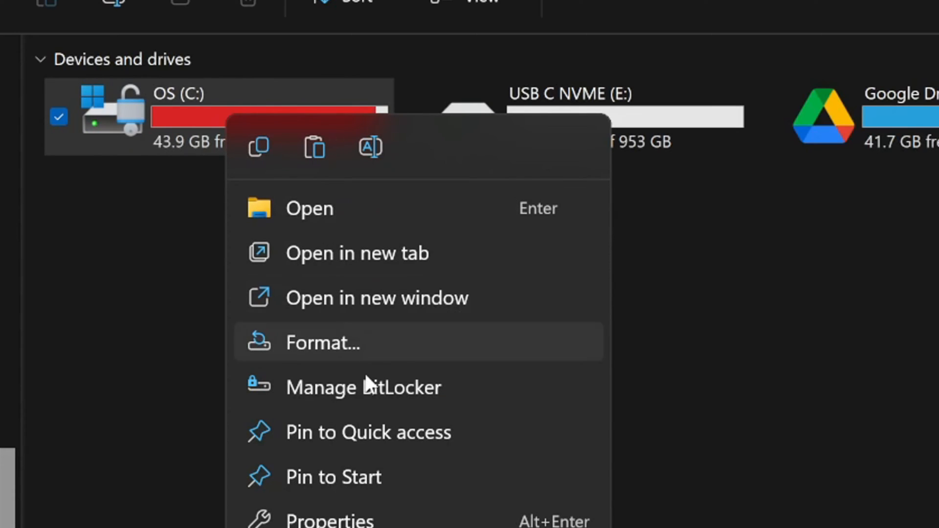
mouse_move(335, 396)
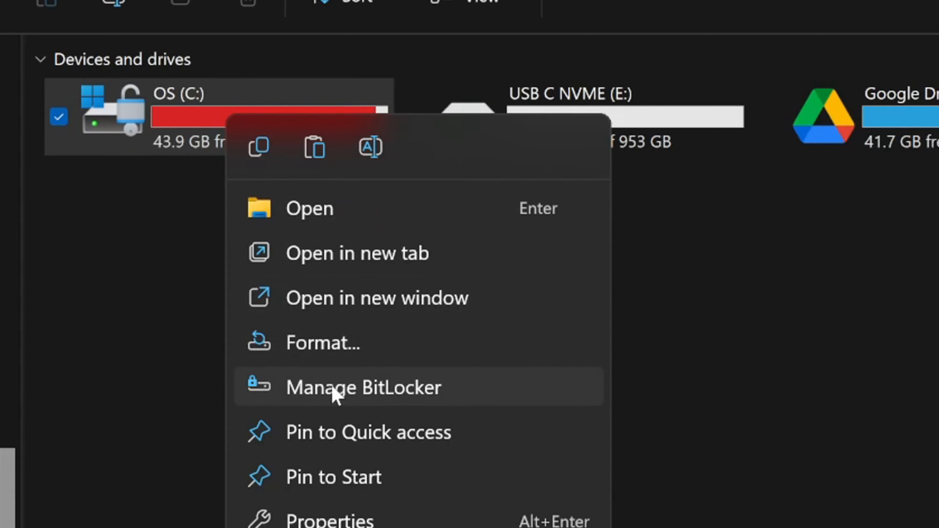
mouse_move(311, 410)
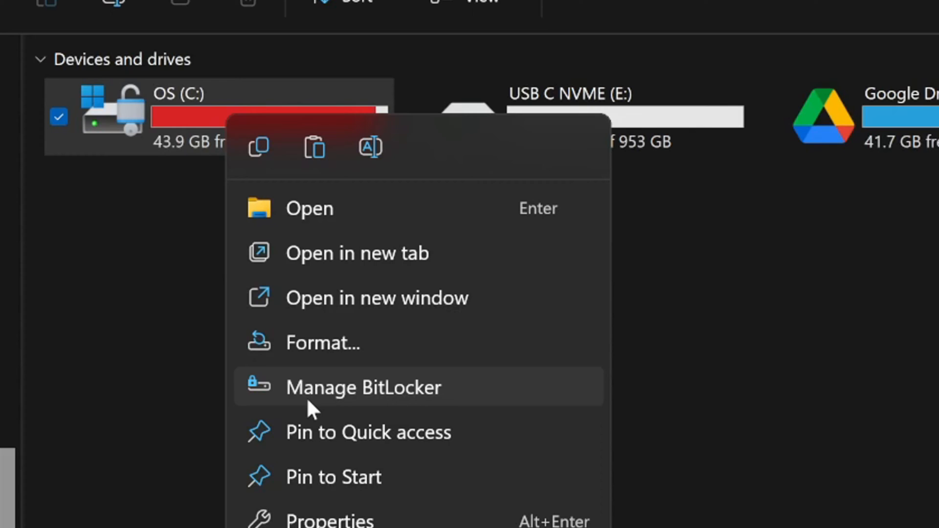
mouse_move(161, 117)
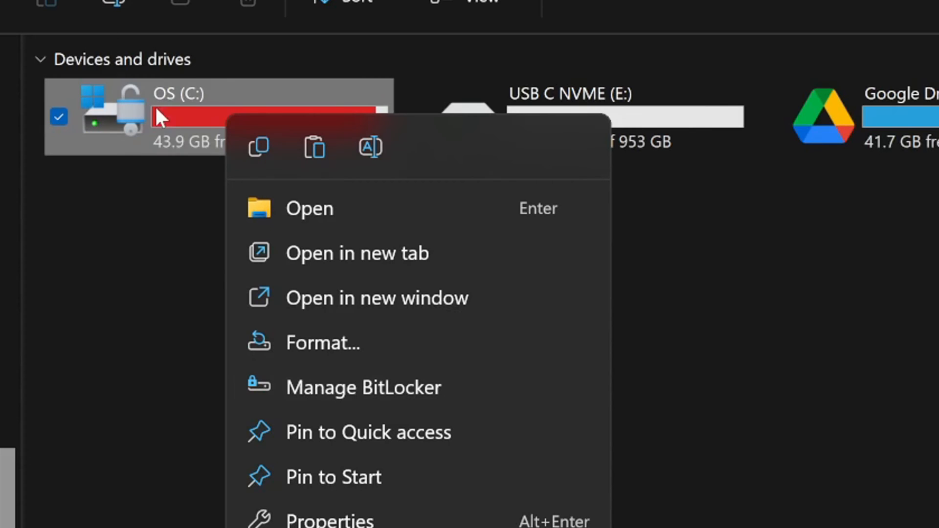
mouse_move(420, 387)
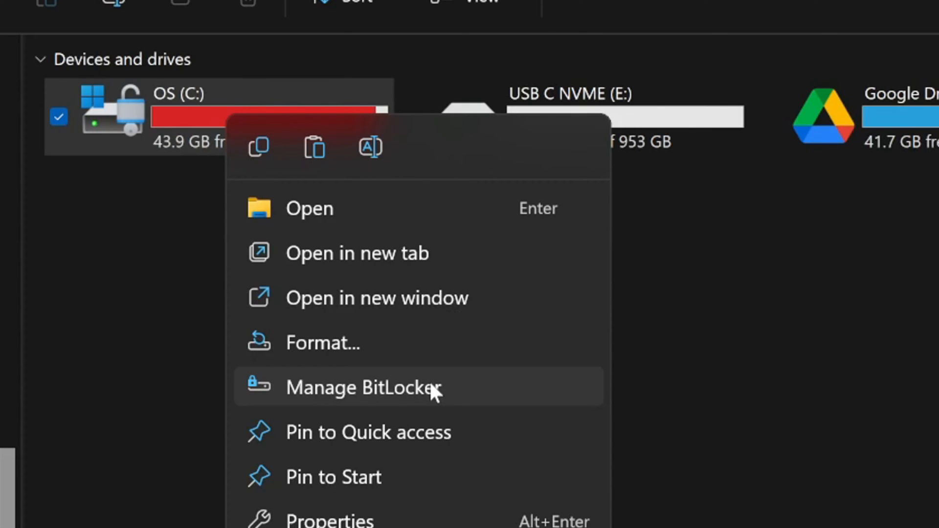
mouse_move(300, 353)
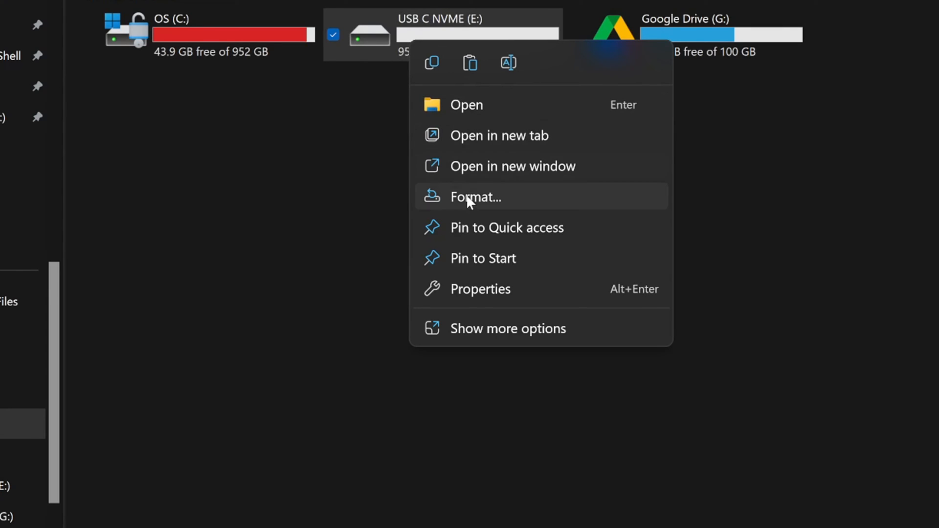
mouse_move(475, 204)
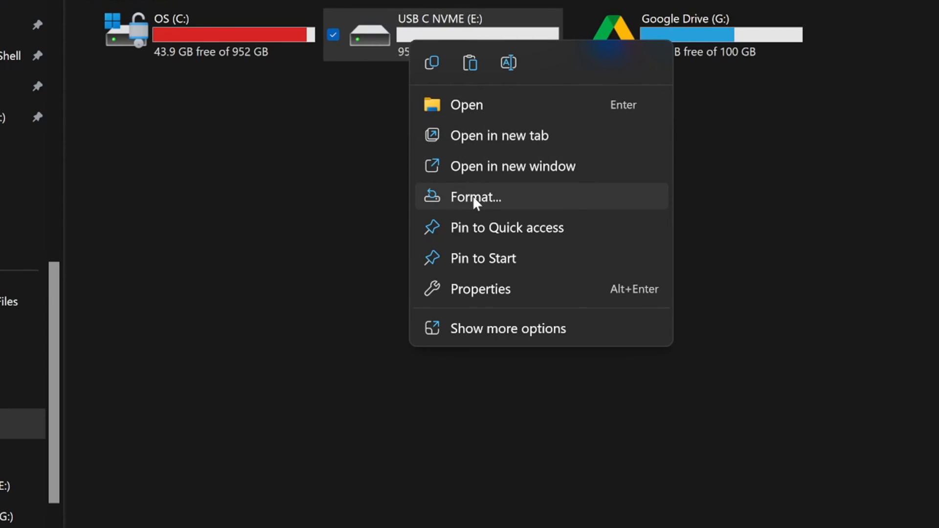
mouse_move(386, 42)
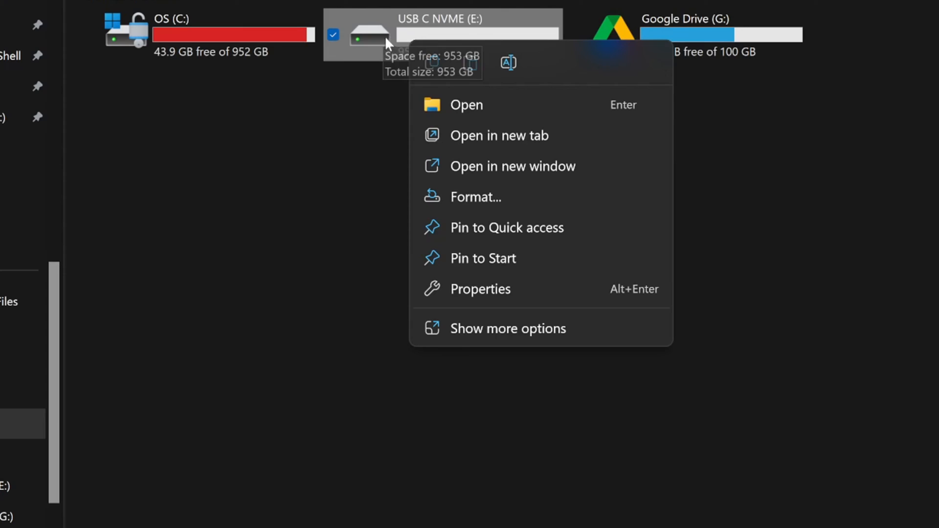
Step: Show E:'s full option list, including Turn on BitLocker and Format
click(507, 328)
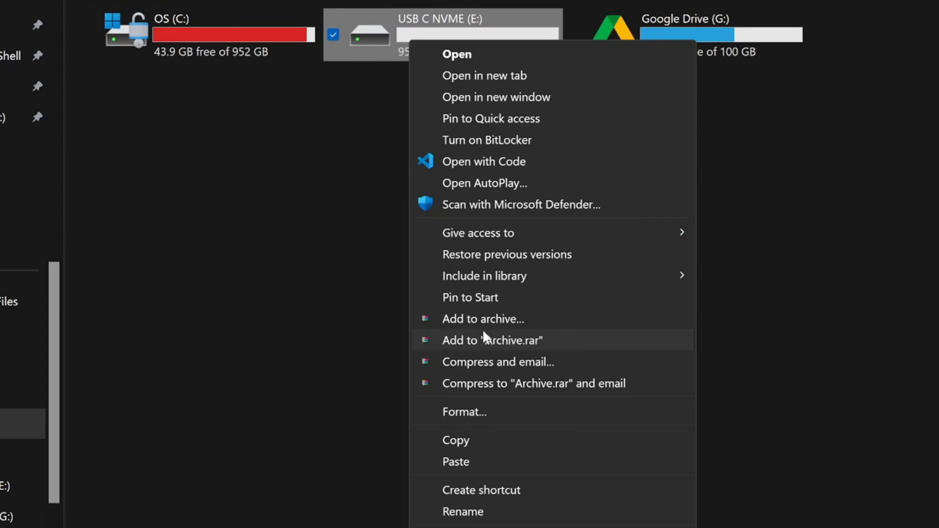
mouse_move(471, 139)
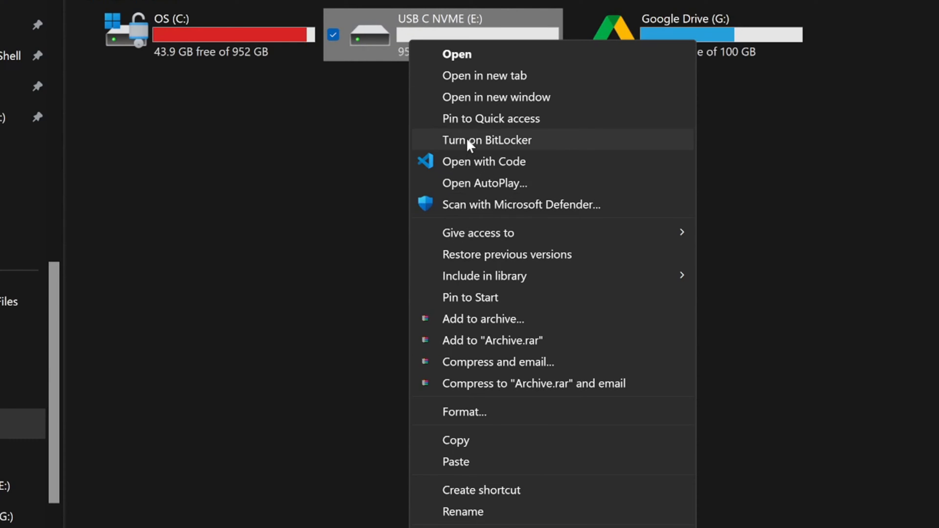
mouse_move(452, 142)
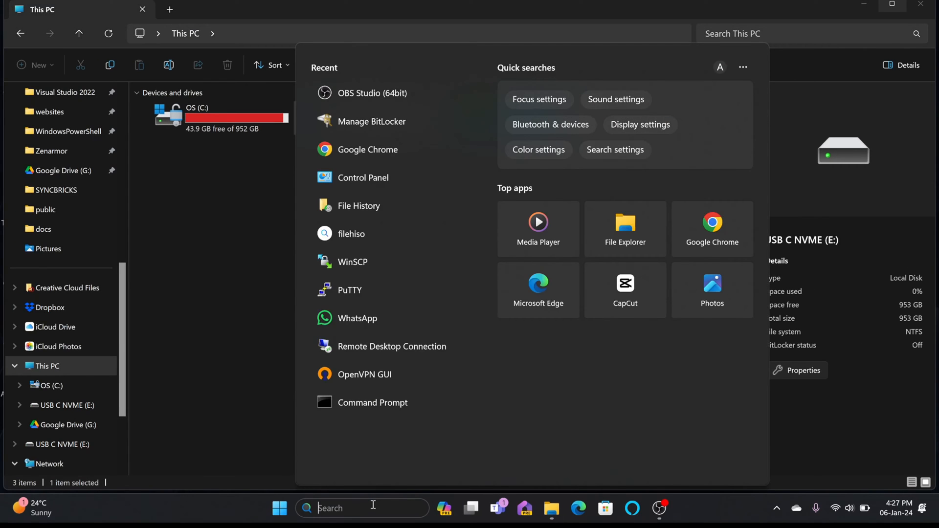
Step: Search Start for 'bit' and open the Manage BitLocker result
text(bit)
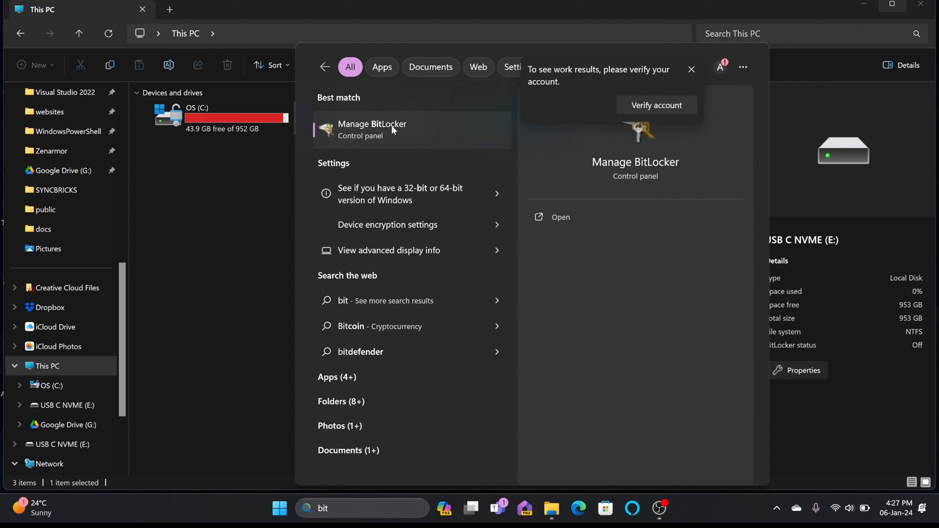
click(371, 129)
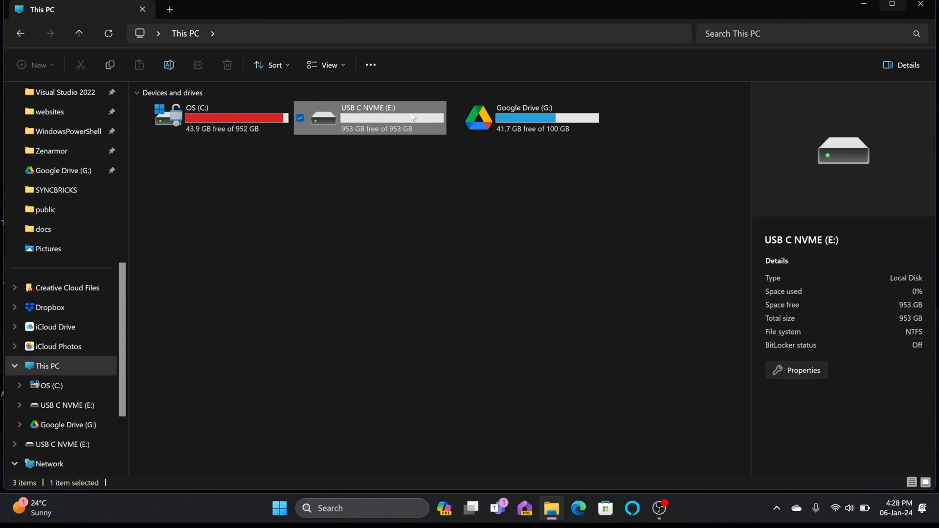
Step: Launch Turn on BitLocker for the USB C NVME (E:) drive
right_click(412, 116)
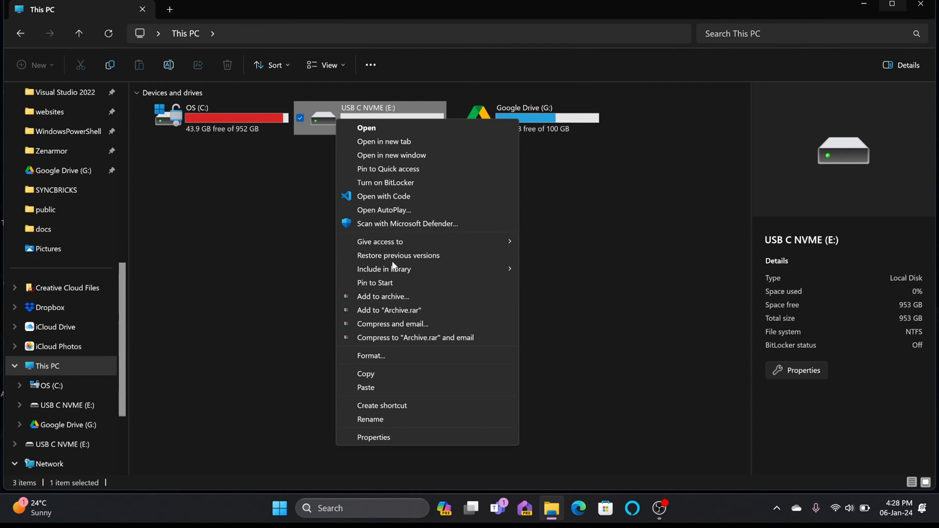
mouse_move(386, 183)
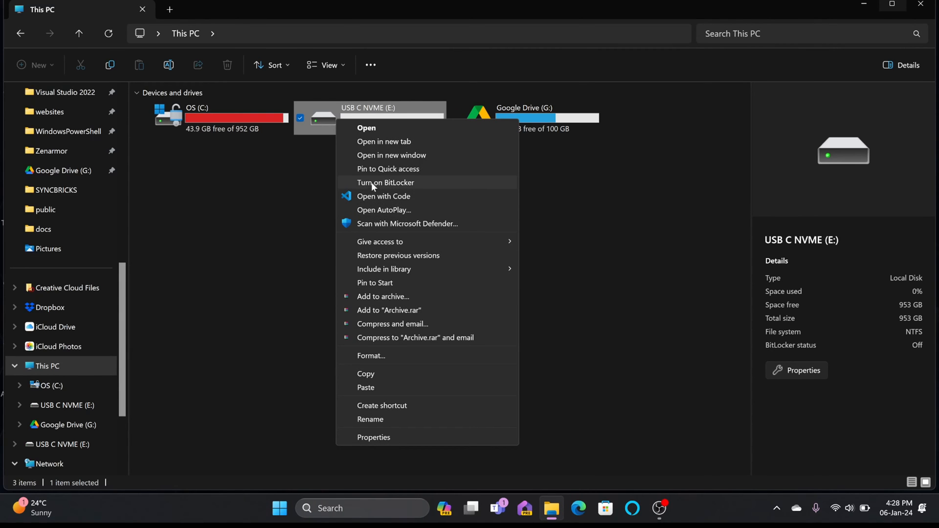
click(385, 183)
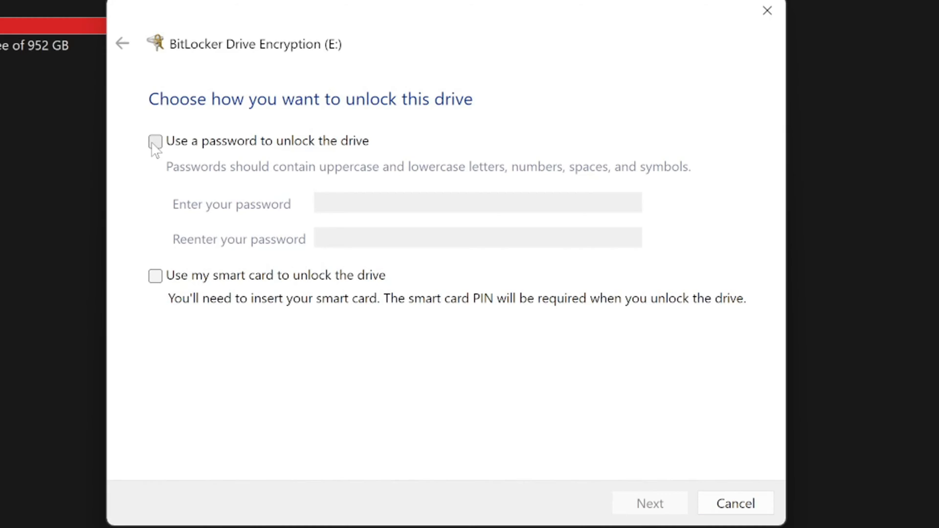
Step: Choose password unlocking for E: and proceed to recovery key backup
click(155, 142)
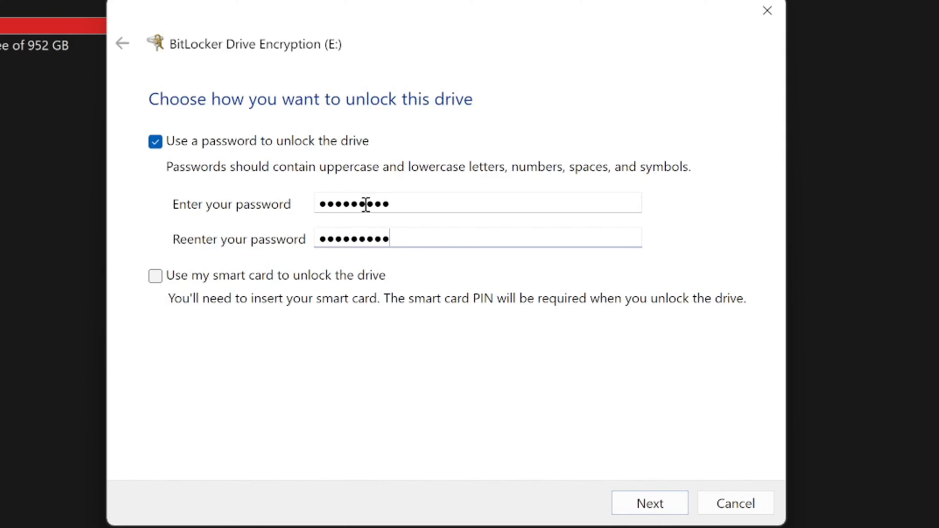
mouse_move(649, 503)
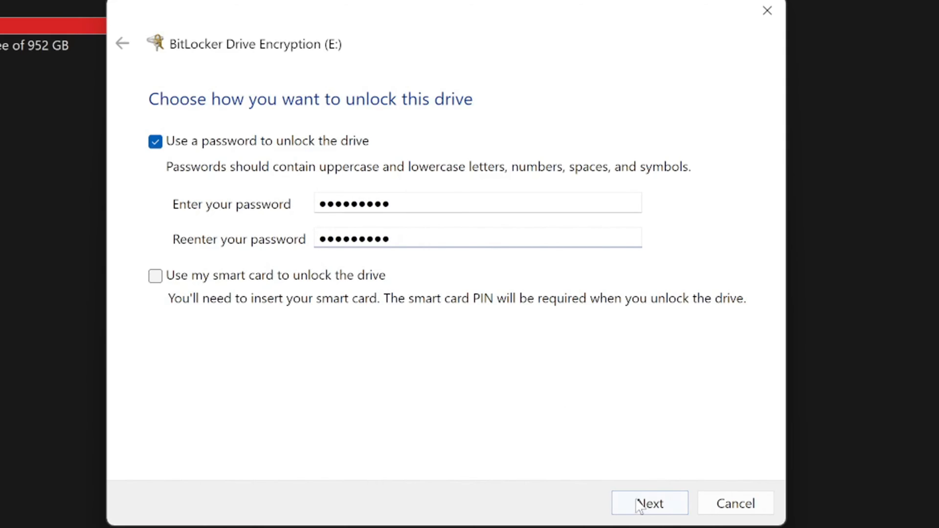
click(650, 504)
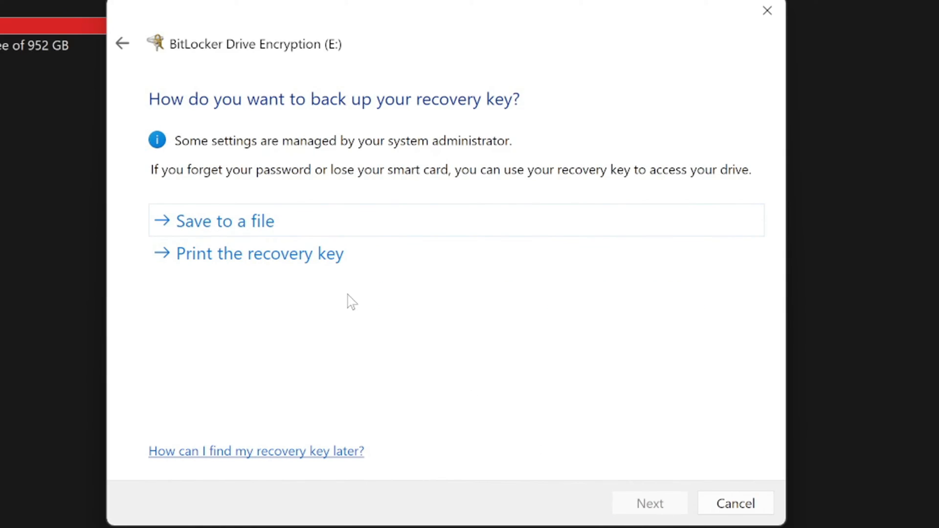
mouse_move(240, 239)
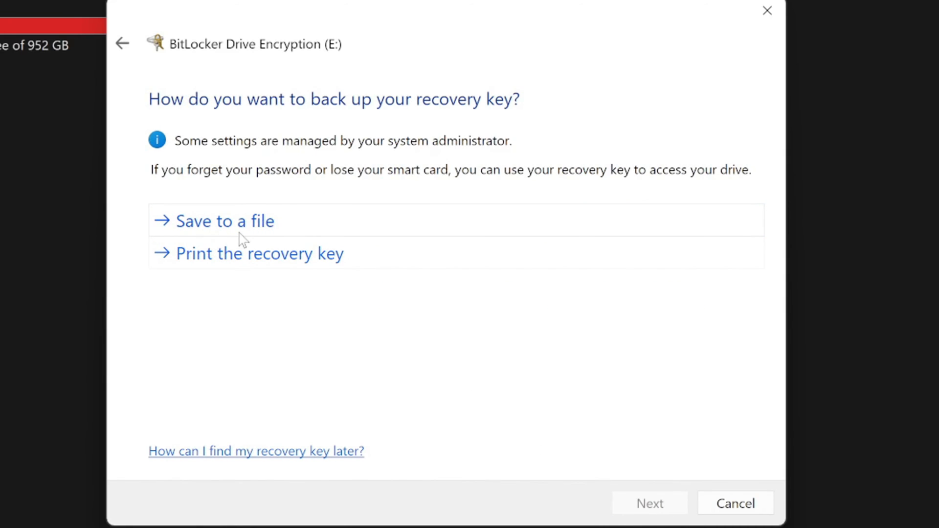
Step: Save the BitLocker recovery key to a file and proceed
click(224, 221)
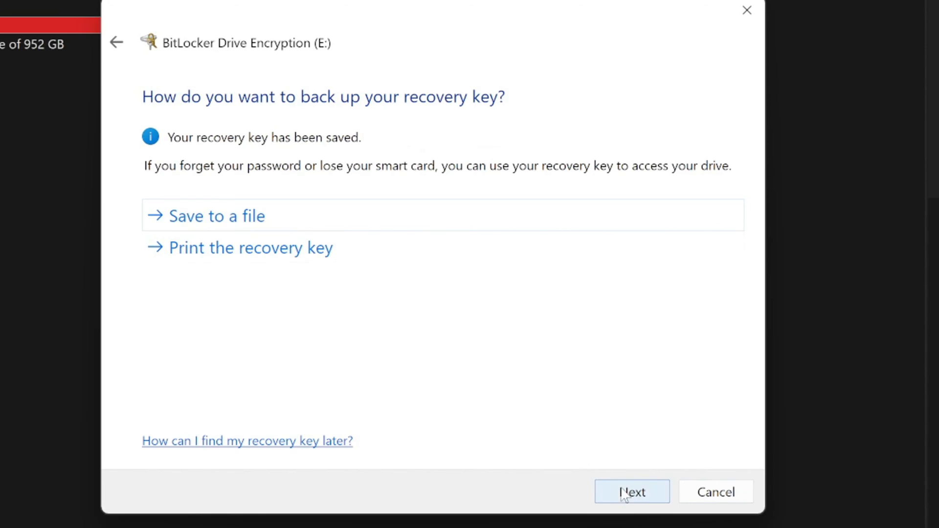
click(632, 491)
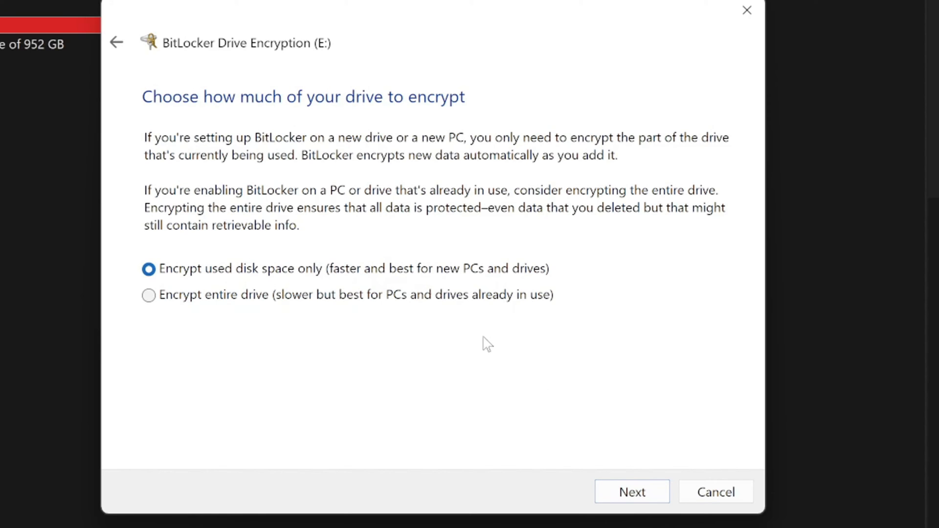
Step: Encrypt used disk space only in compatible mode and start encrypting E:
click(631, 492)
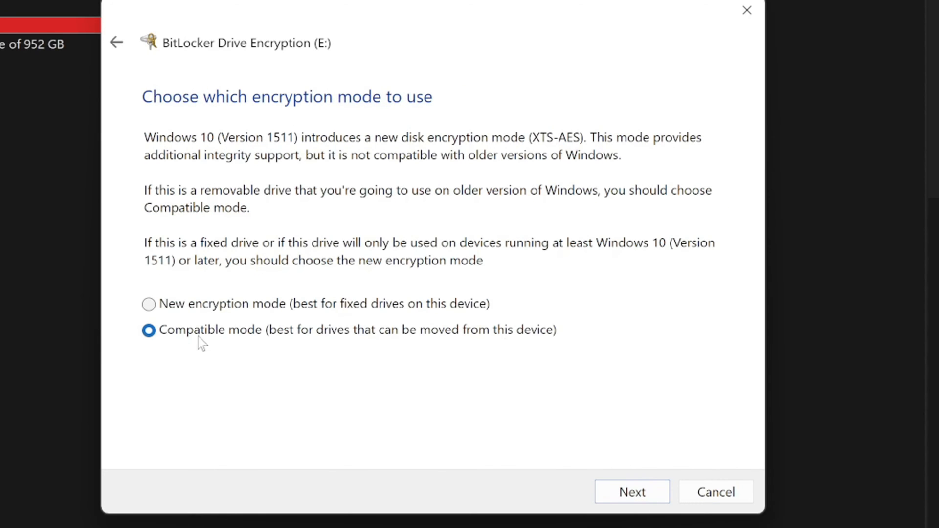
click(631, 491)
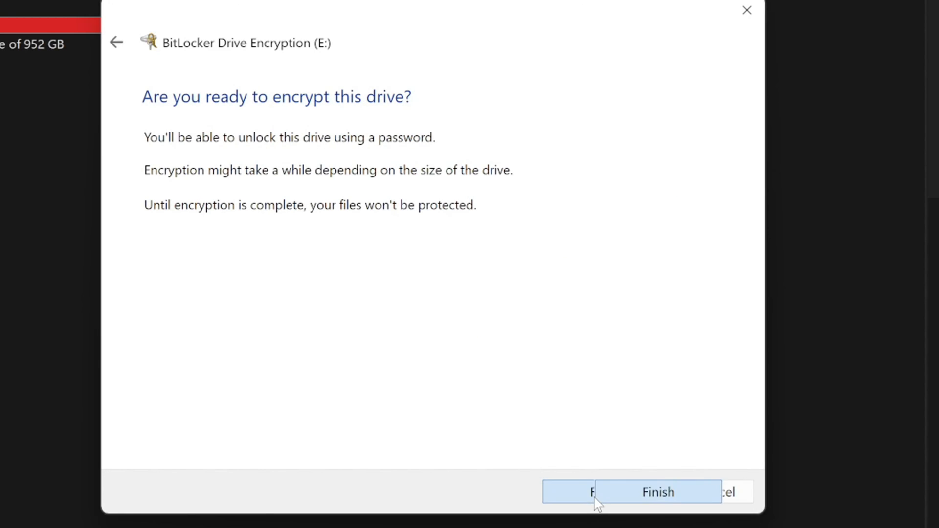
click(657, 492)
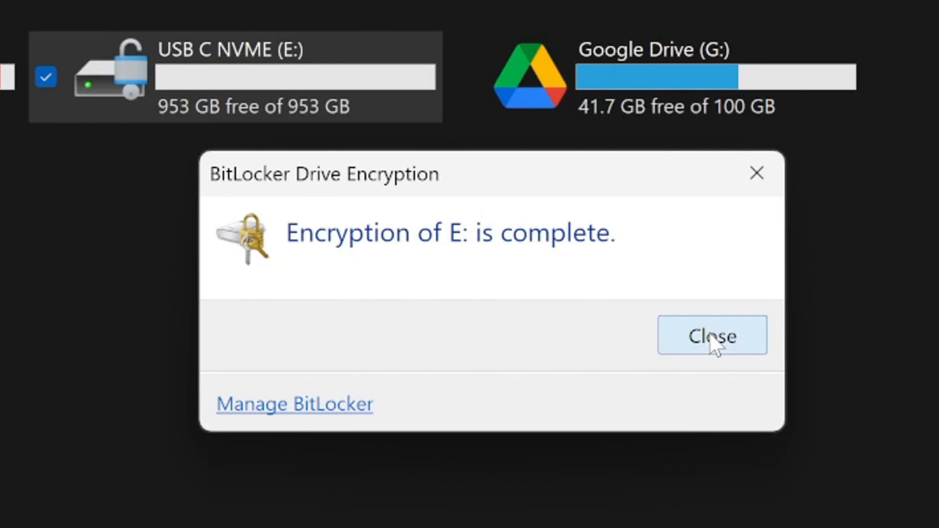
Step: Close the 'Encryption of E: is complete' dialog
click(712, 335)
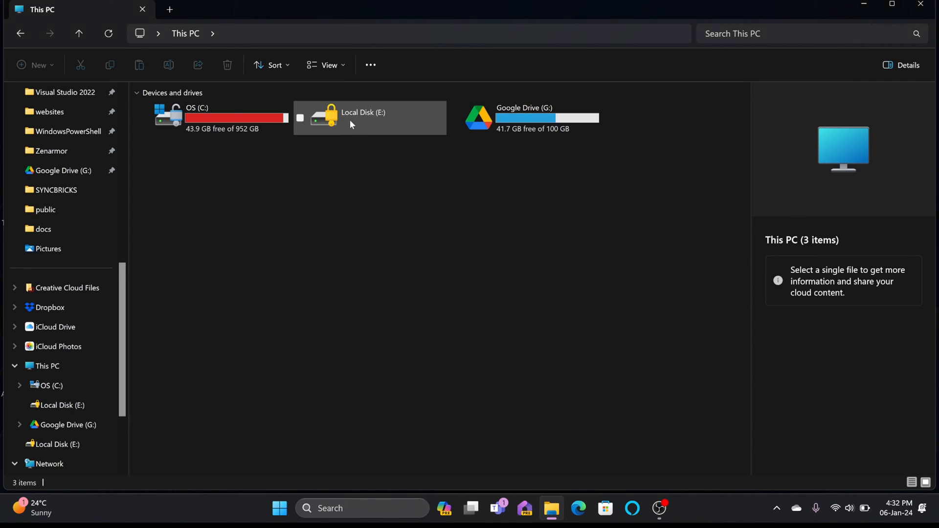
Step: Unlock Local Disk (E:) with its password and open the drive
double_click(363, 118)
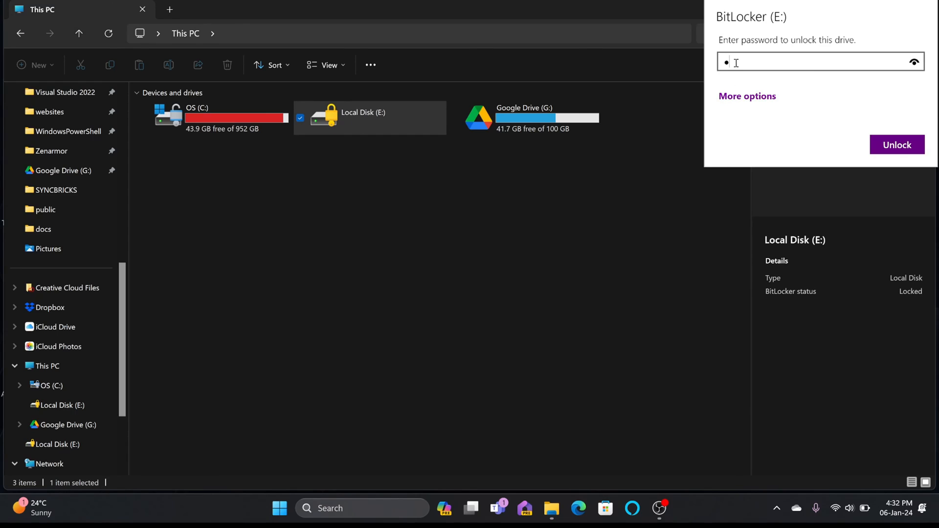
click(747, 96)
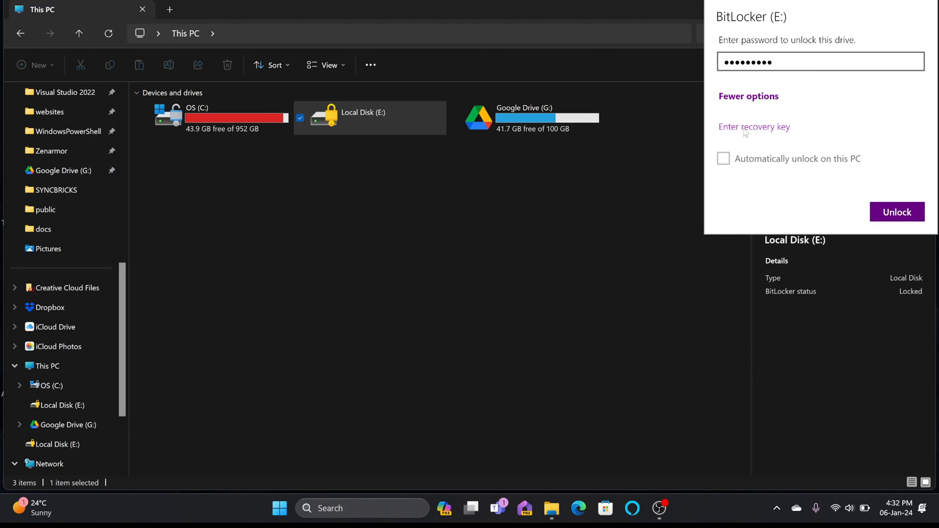
mouse_move(757, 144)
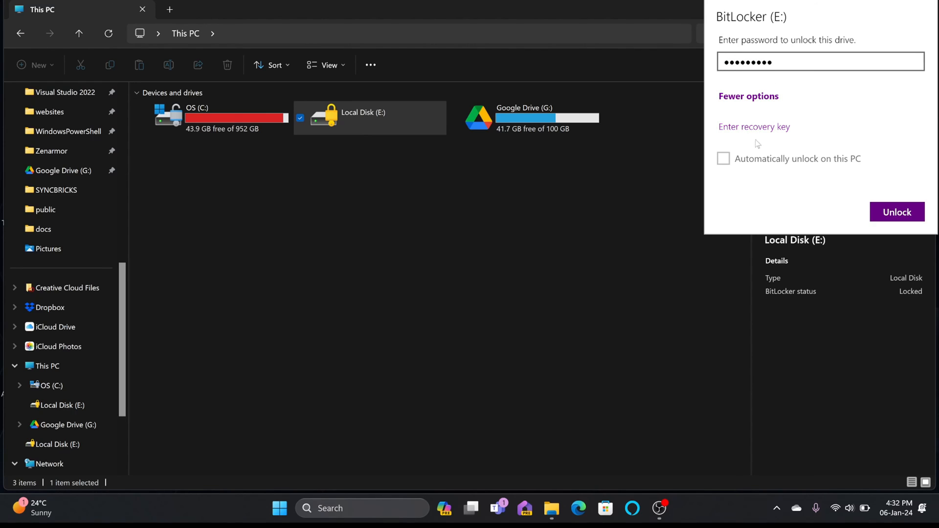
click(897, 211)
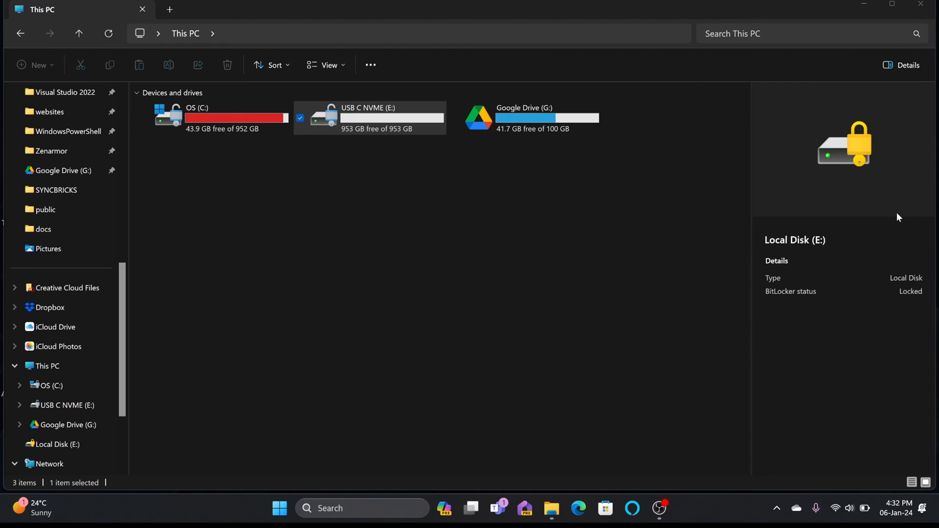
double_click(368, 114)
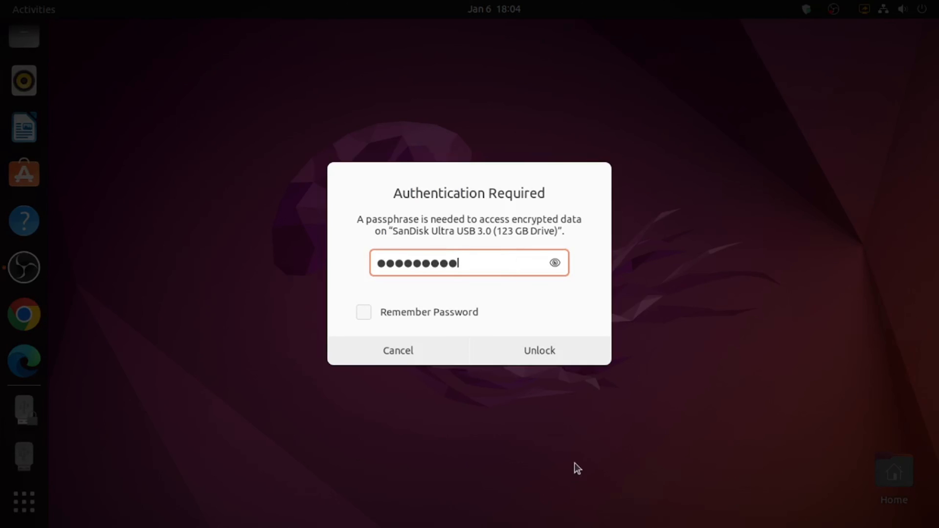
Step: Unlock the encrypted SanDisk drive and open its 123 GB Volume in Files
click(539, 351)
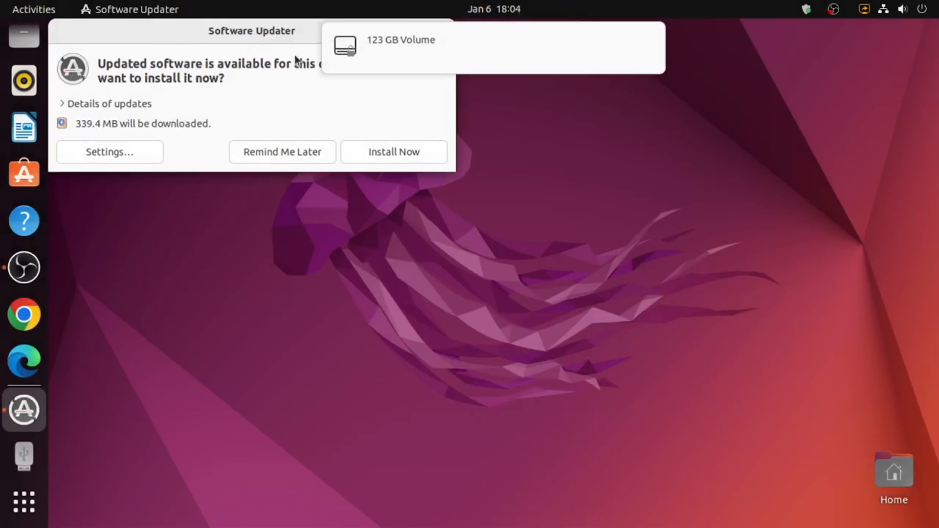
click(401, 40)
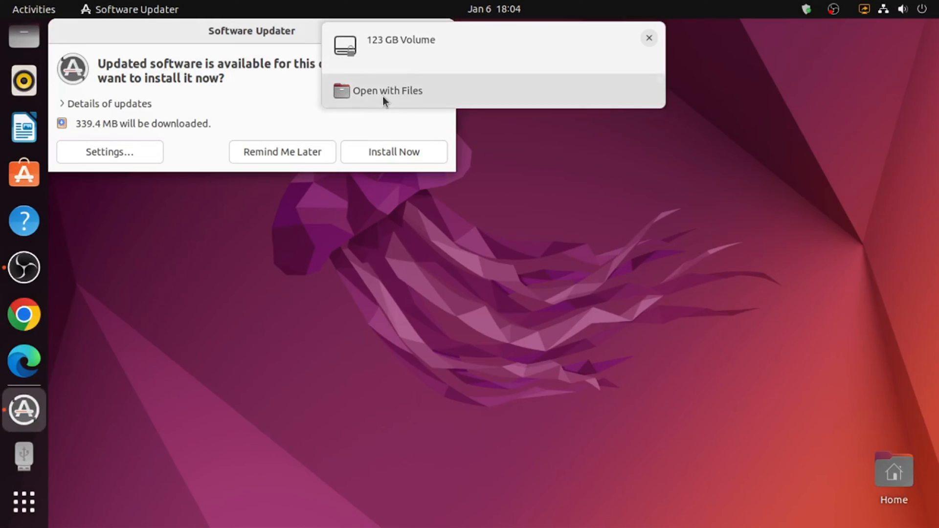
click(387, 90)
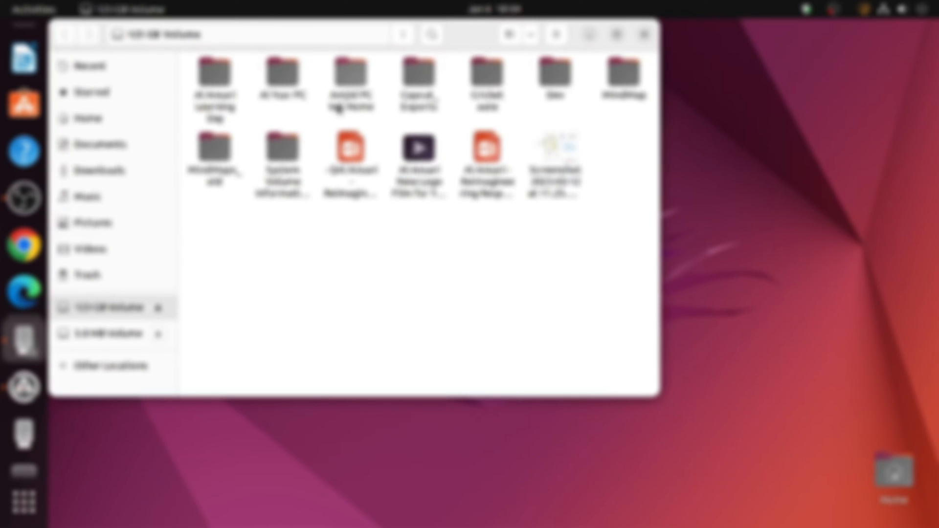
Step: Open the Dev folder on the 123 GB Volume to reveal its python subfolder
double_click(350, 78)
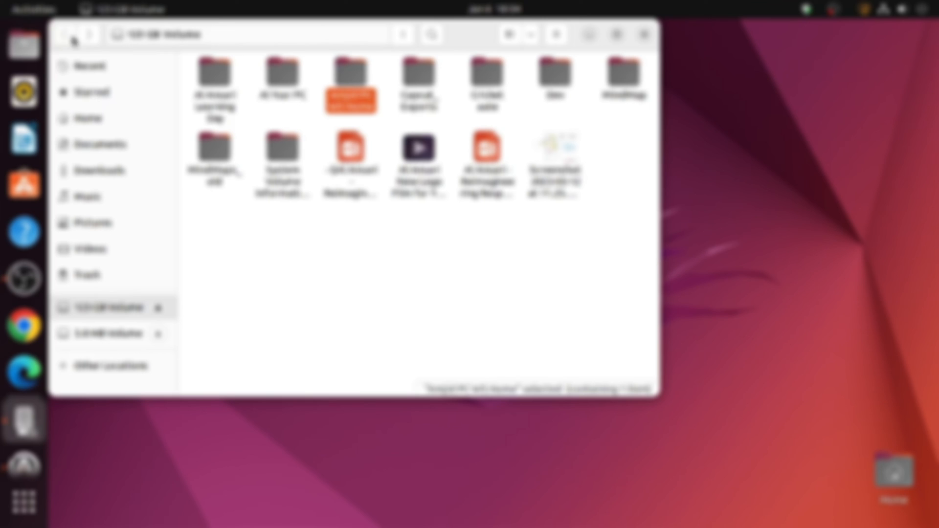
double_click(351, 83)
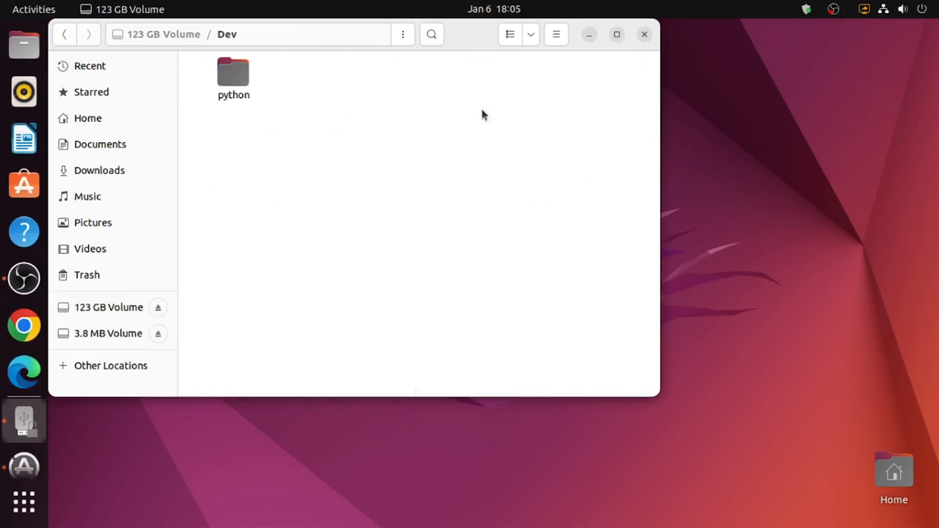
mouse_move(404, 15)
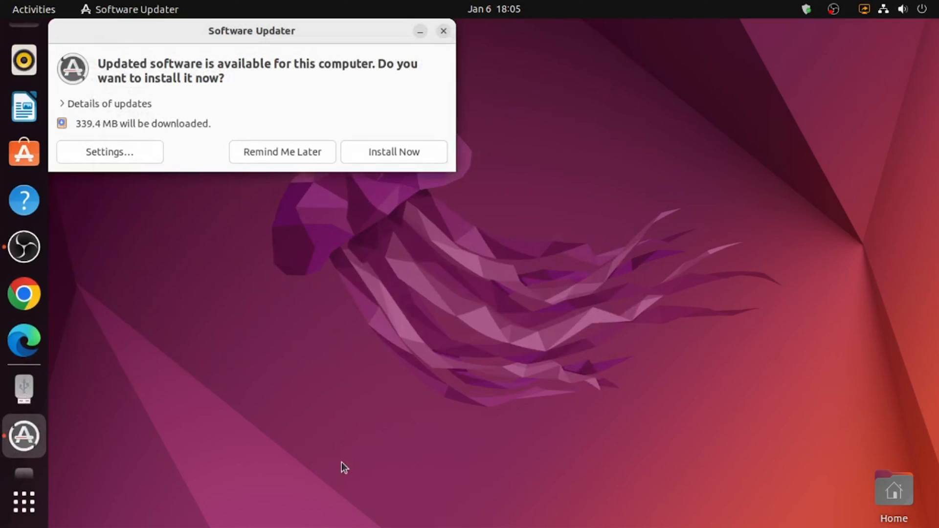
mouse_move(23, 459)
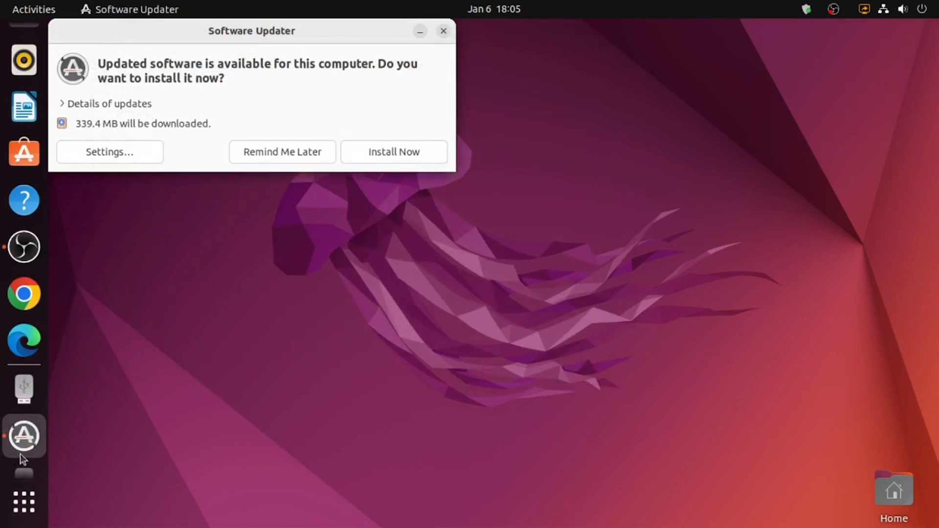
mouse_move(24, 294)
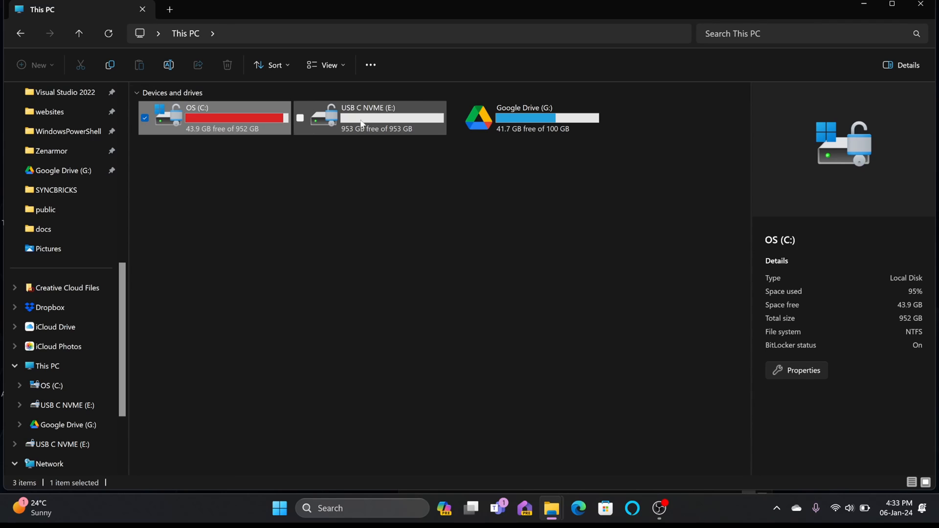
mouse_move(362, 126)
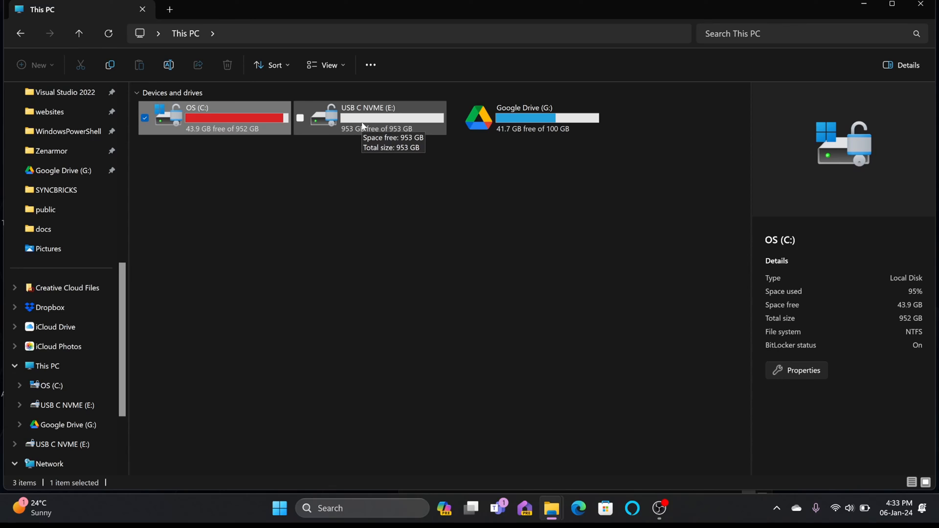